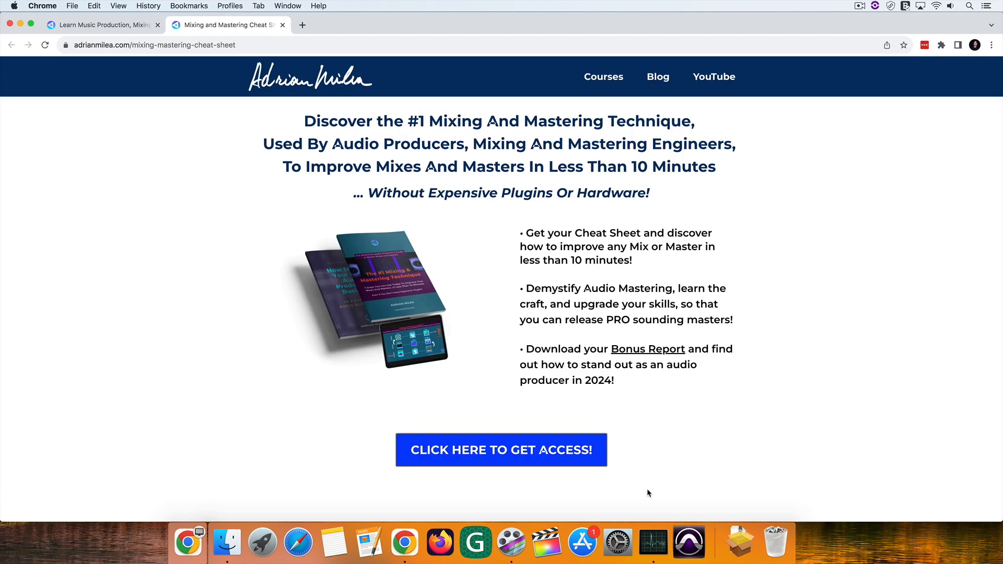
{"action": "mouse_move", "coordinate": [484, 456]}
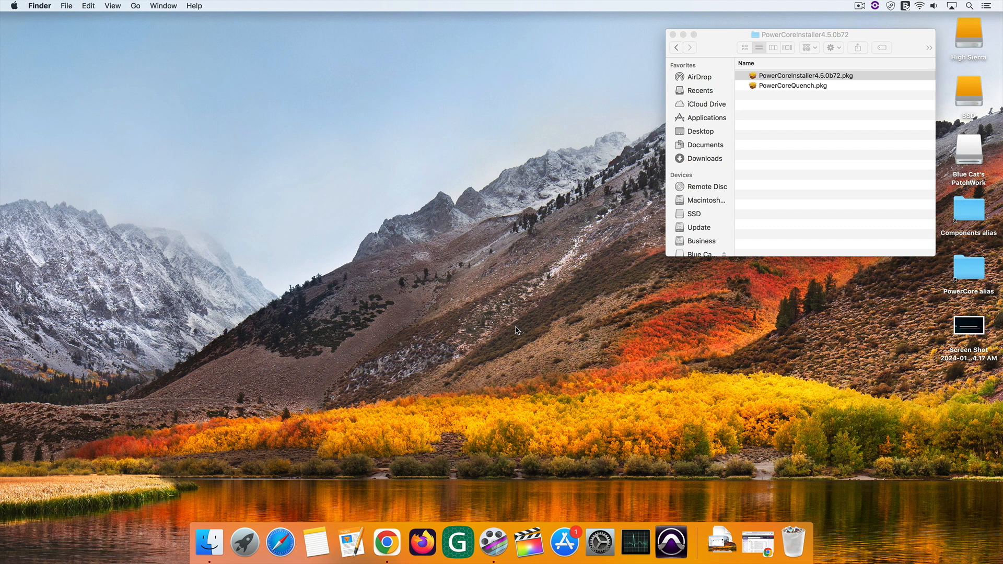
Step: Select PowerCoreInstaller4.5.0b72.pkg, then bring up Launchpad from the Dock
{"action": "left_click", "coordinate": [806, 76]}
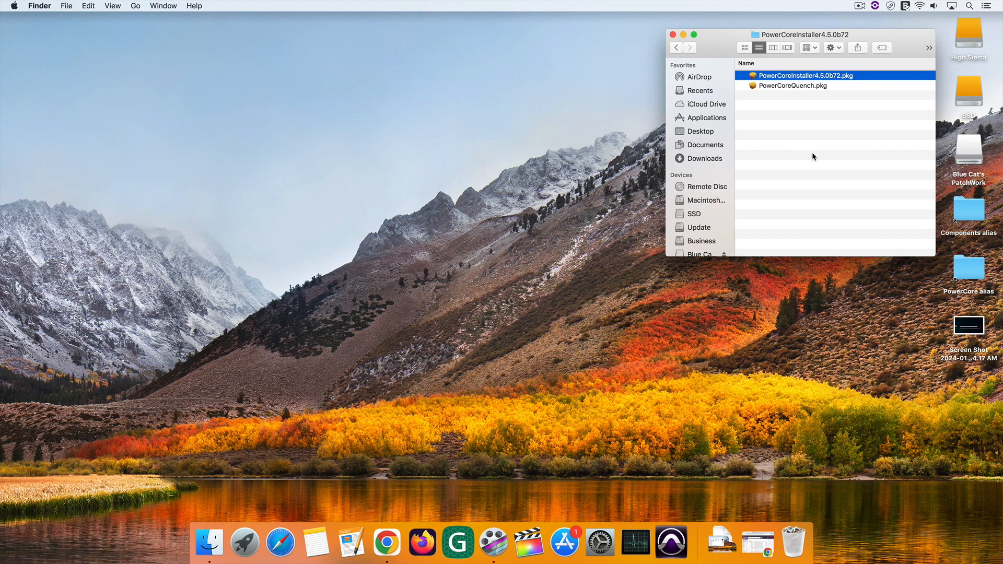
{"action": "mouse_move", "coordinate": [841, 80]}
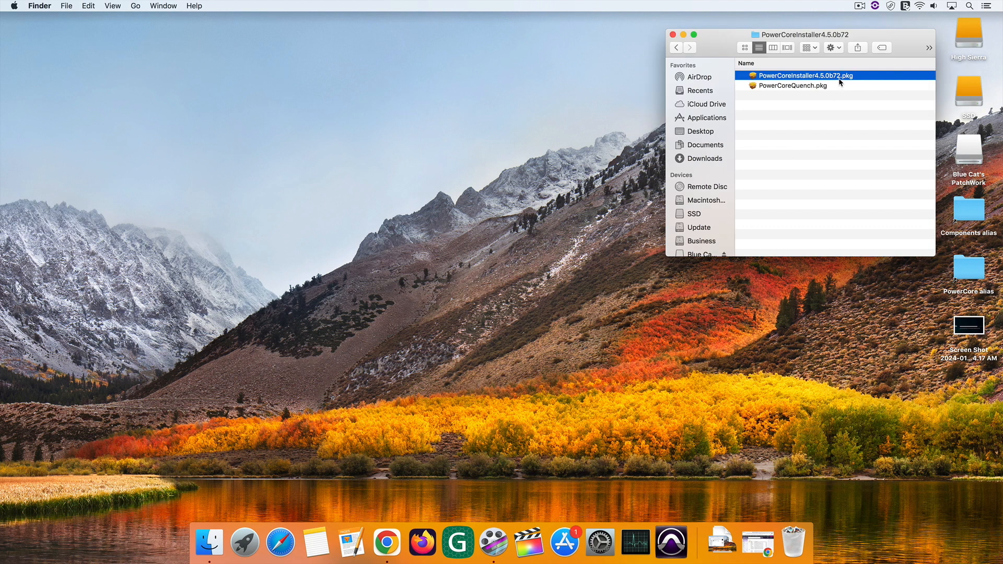
{"action": "mouse_move", "coordinate": [701, 263]}
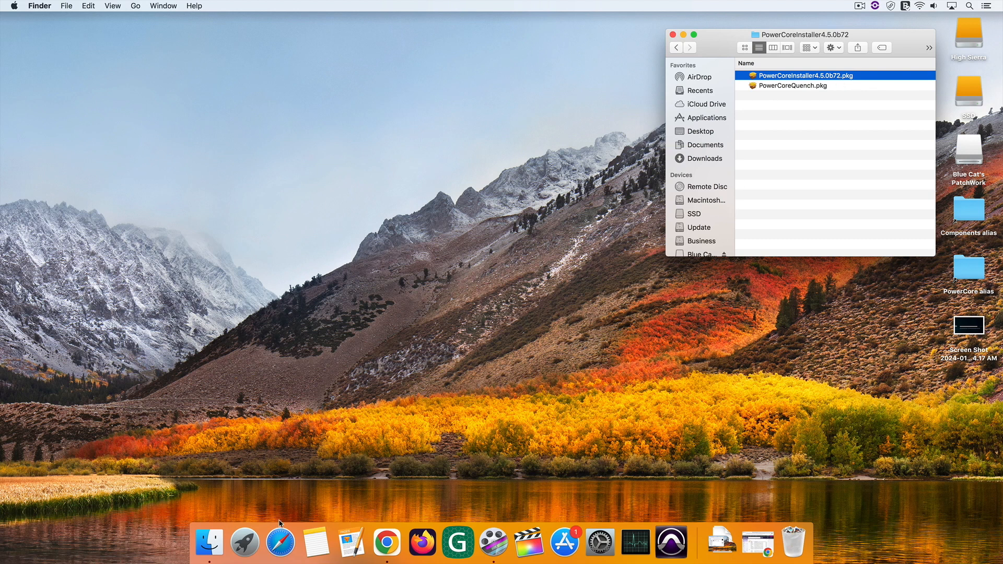
{"action": "left_click", "coordinate": [245, 547]}
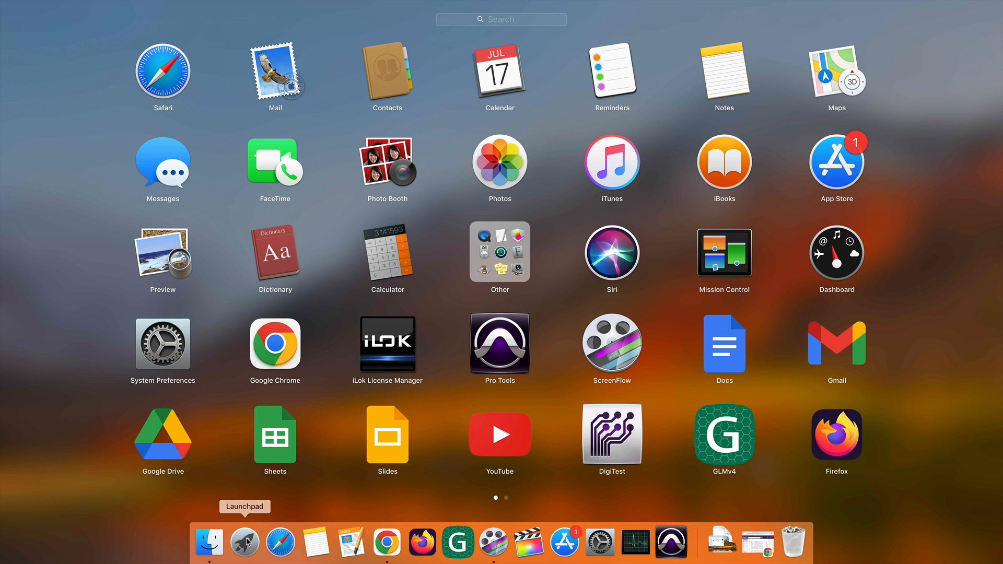
Step: Launch PowerCore from Launchpad and view its PLUG-INS and SETUP pages
{"action": "type", "text": "po"}
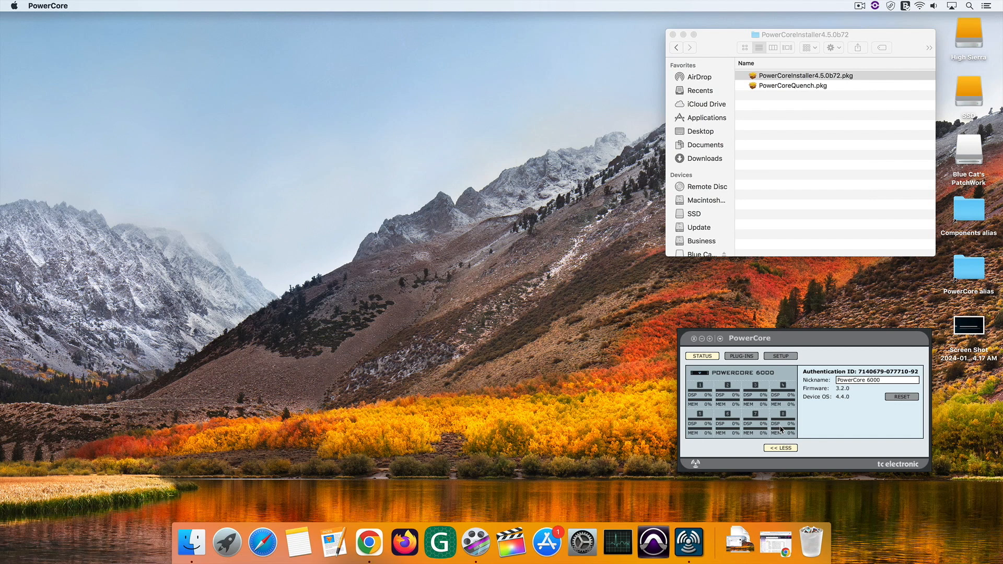
{"action": "left_click", "coordinate": [741, 356]}
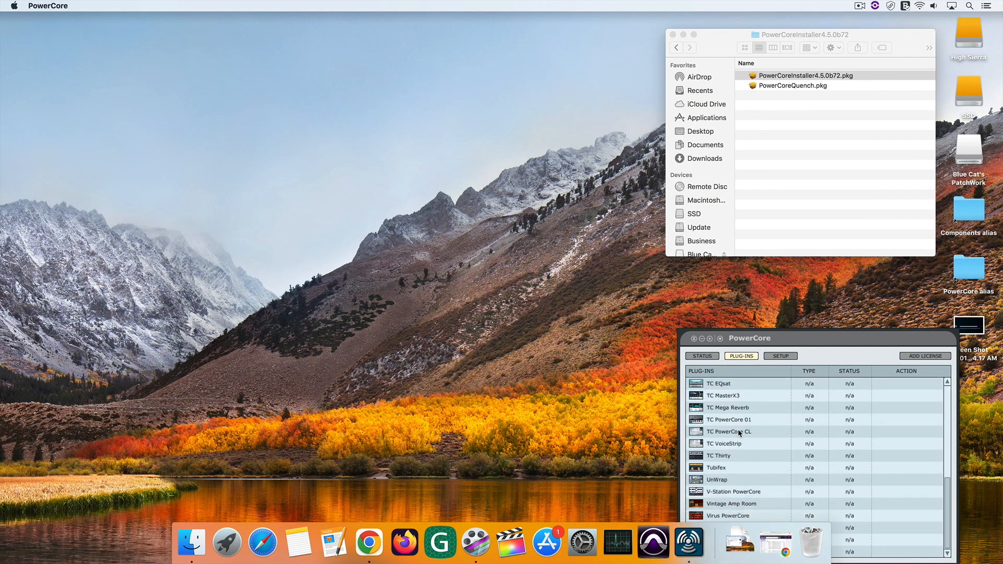
{"action": "left_click", "coordinate": [781, 356]}
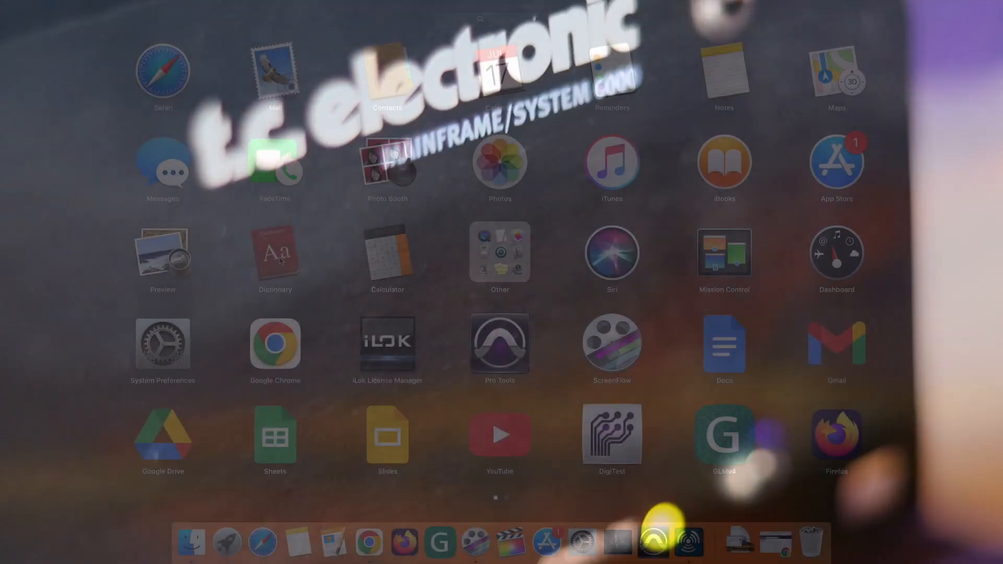
Step: Launch 32 Lives, select all plug-ins, and resurrect them with the administrator password
{"action": "type", "text": "32"}
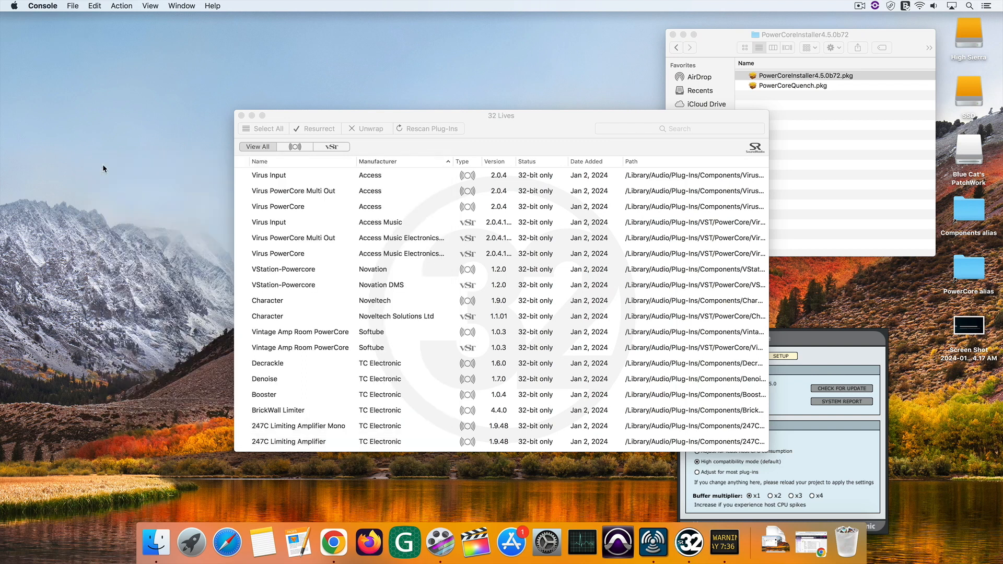
{"action": "mouse_move", "coordinate": [408, 246]}
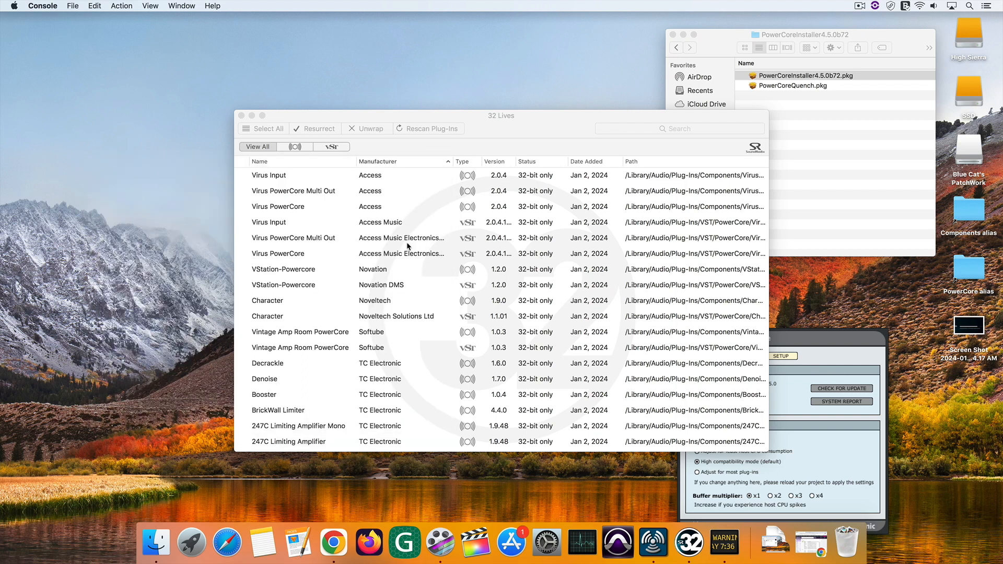
{"action": "scroll", "scroll_direction": "down", "scroll_amount": 3}
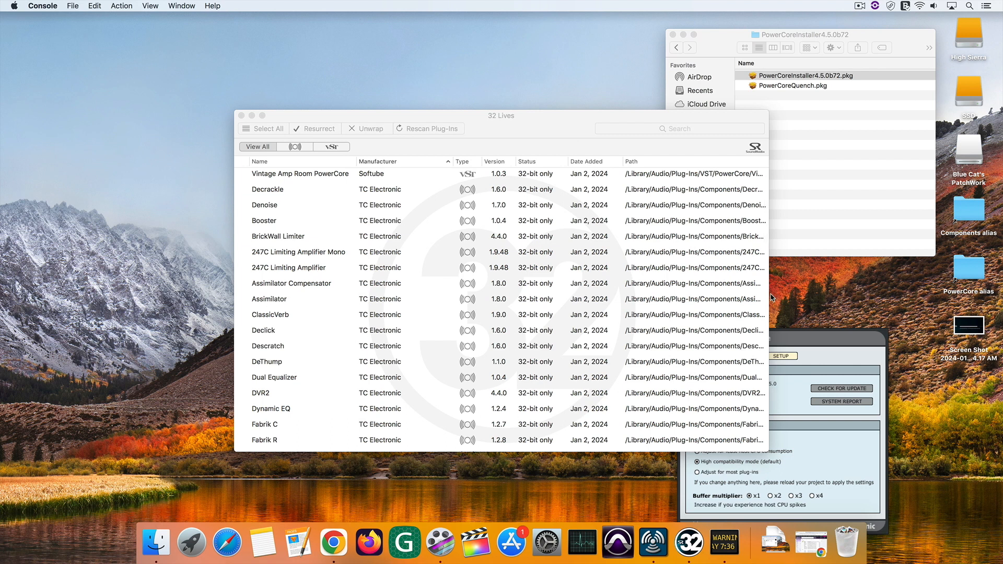
{"action": "left_click", "coordinate": [269, 299]}
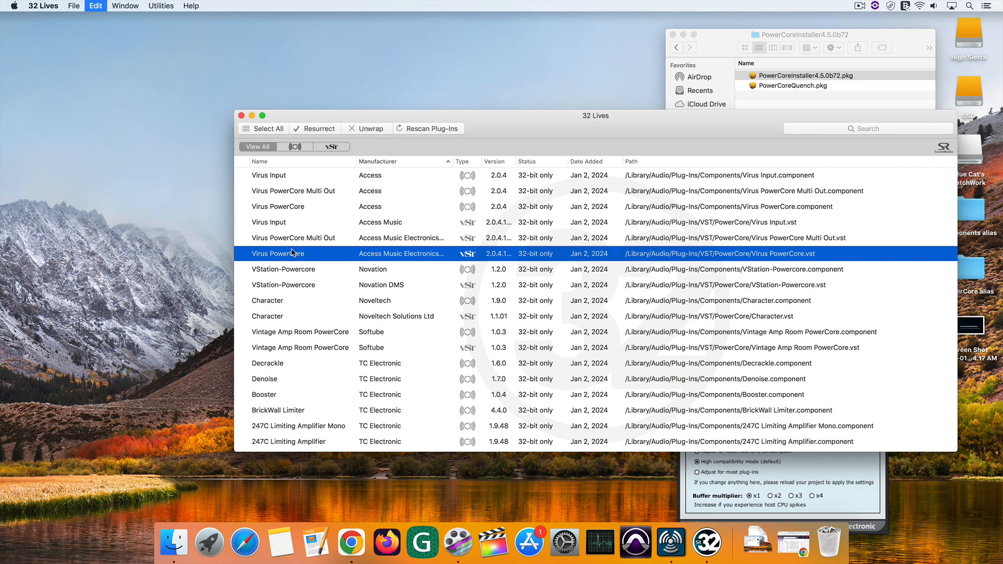
{"action": "left_click", "coordinate": [263, 128]}
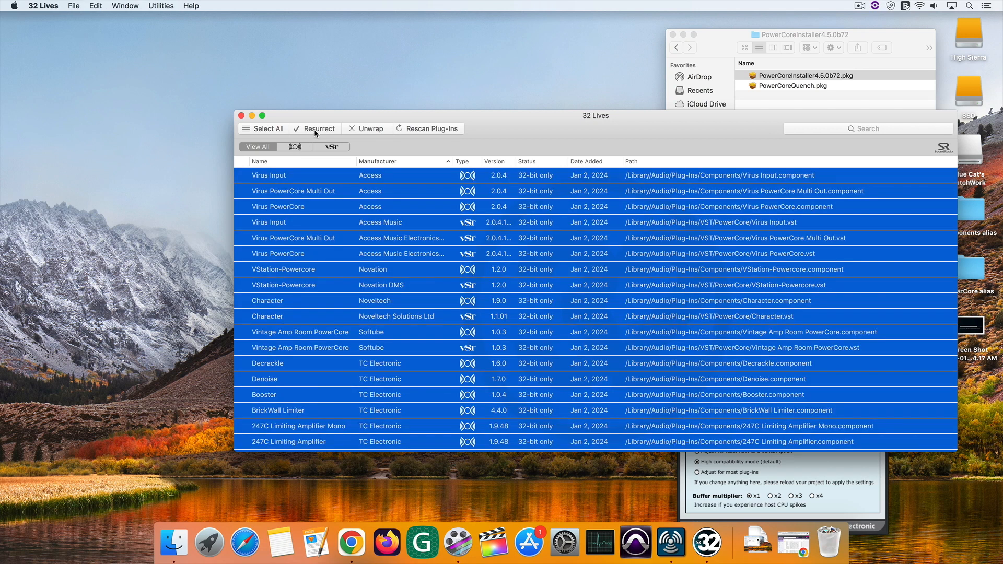
{"action": "left_click", "coordinate": [316, 128]}
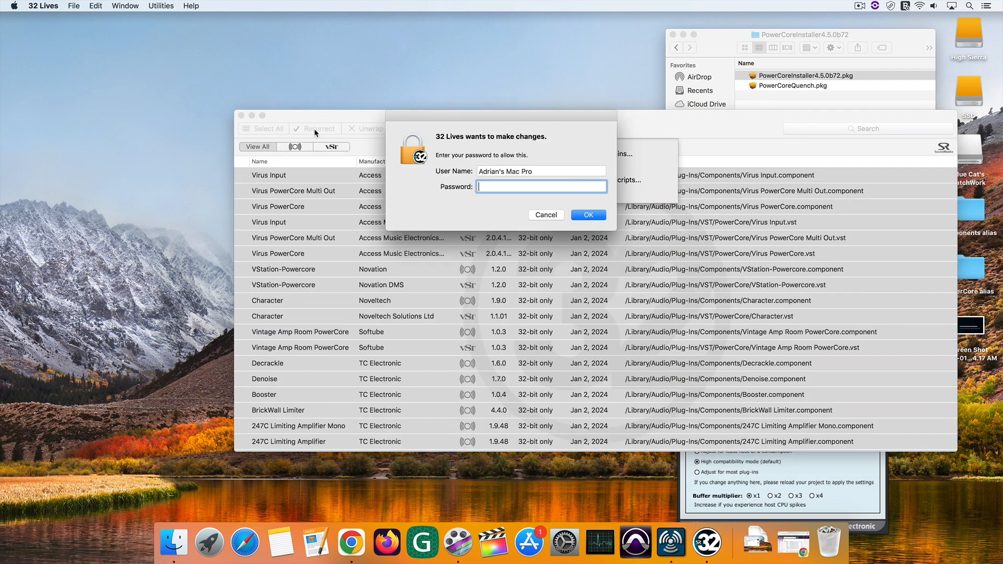
{"action": "left_click", "coordinate": [588, 215]}
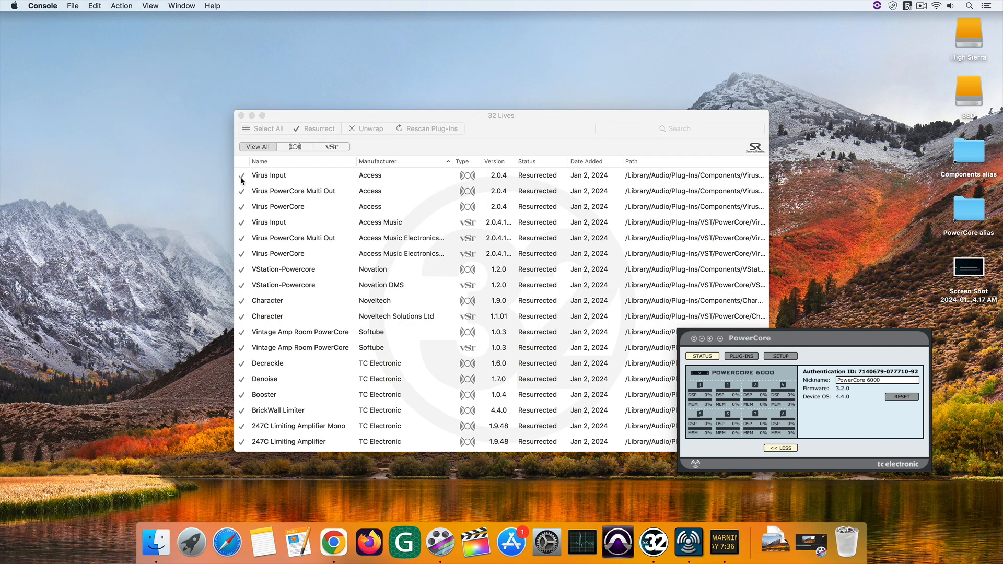
{"action": "mouse_move", "coordinate": [603, 239]}
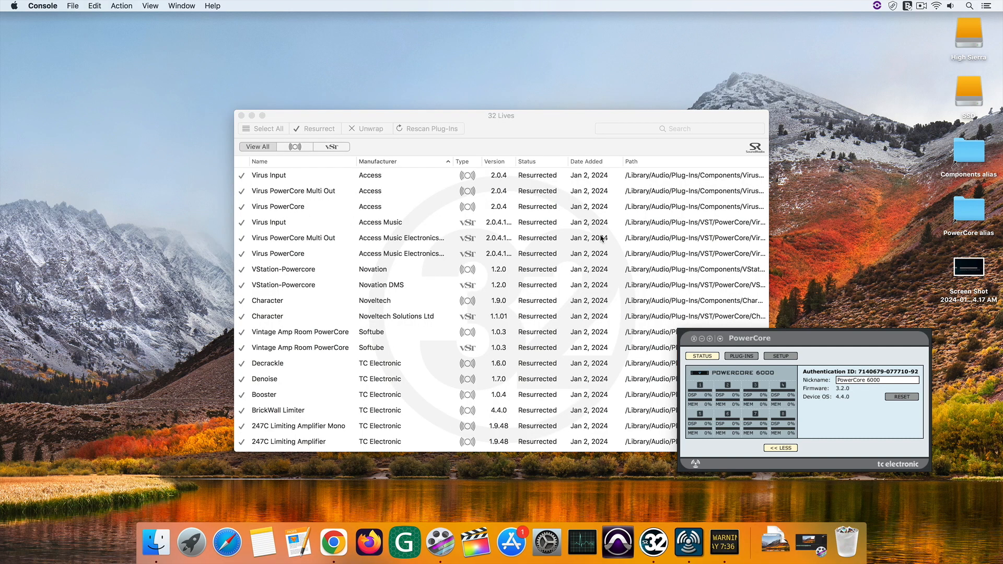
Step: View the new x64.component files in the Components folder, then launch Pro Tools
{"action": "left_click", "coordinate": [278, 207]}
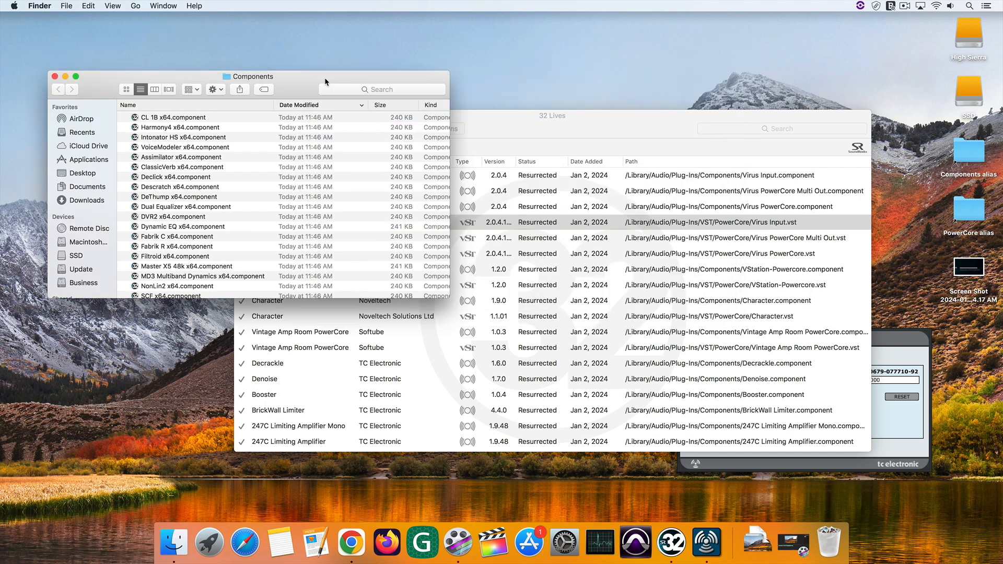
{"action": "left_click", "coordinate": [636, 543]}
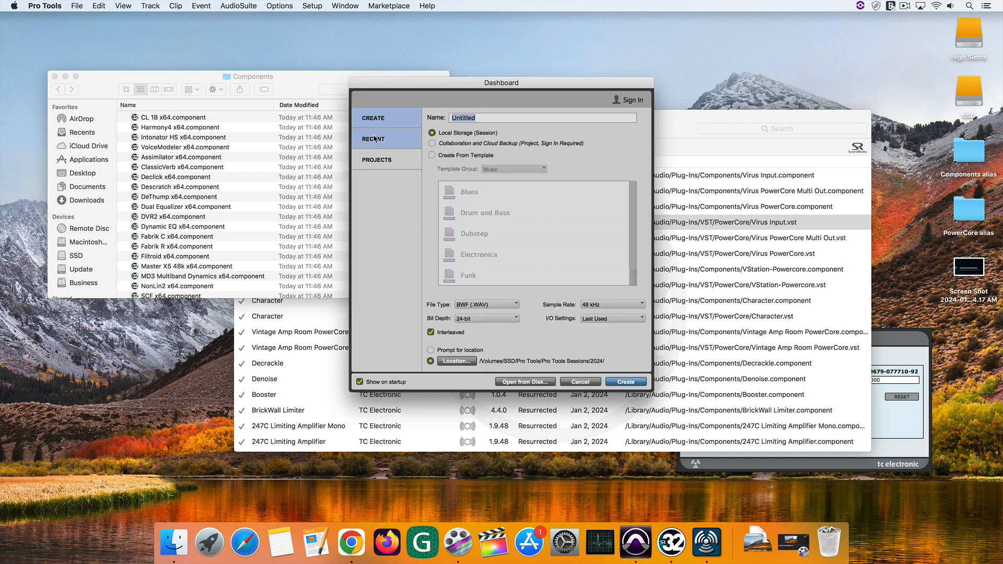
Step: Open the PowerCore Install session from the Dashboard's Recent list
{"action": "left_click", "coordinate": [374, 139]}
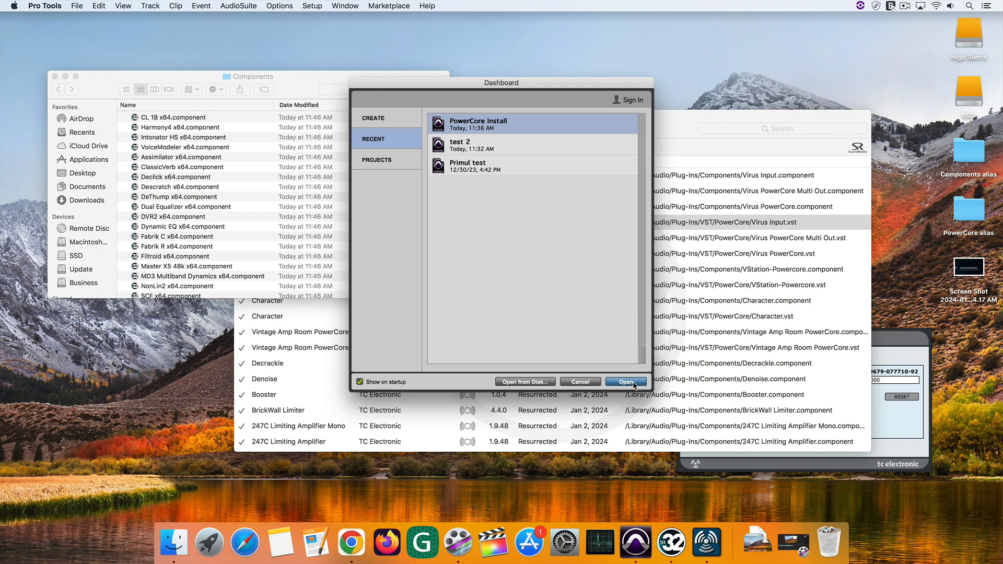
{"action": "left_click", "coordinate": [626, 382]}
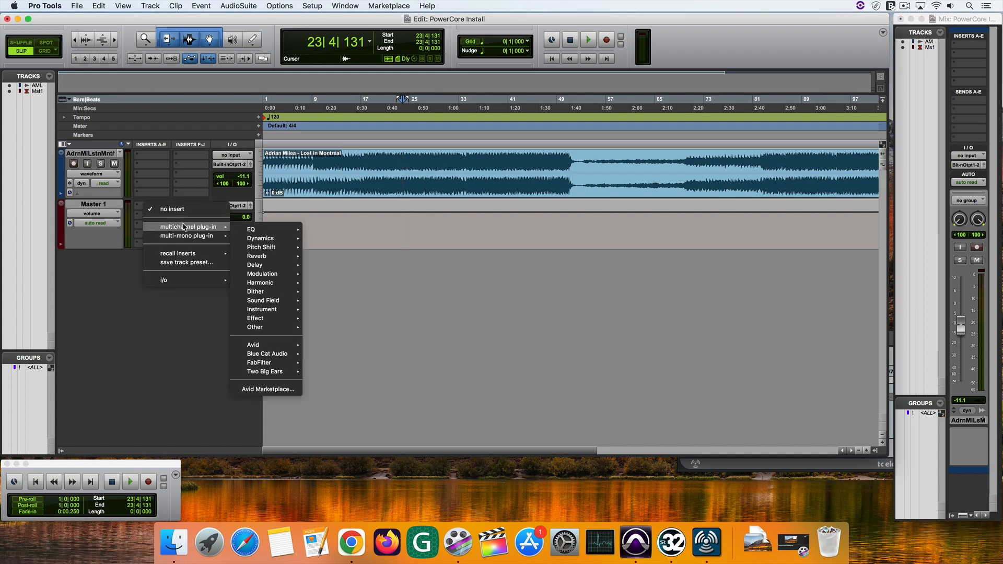
{"action": "mouse_move", "coordinate": [267, 353]}
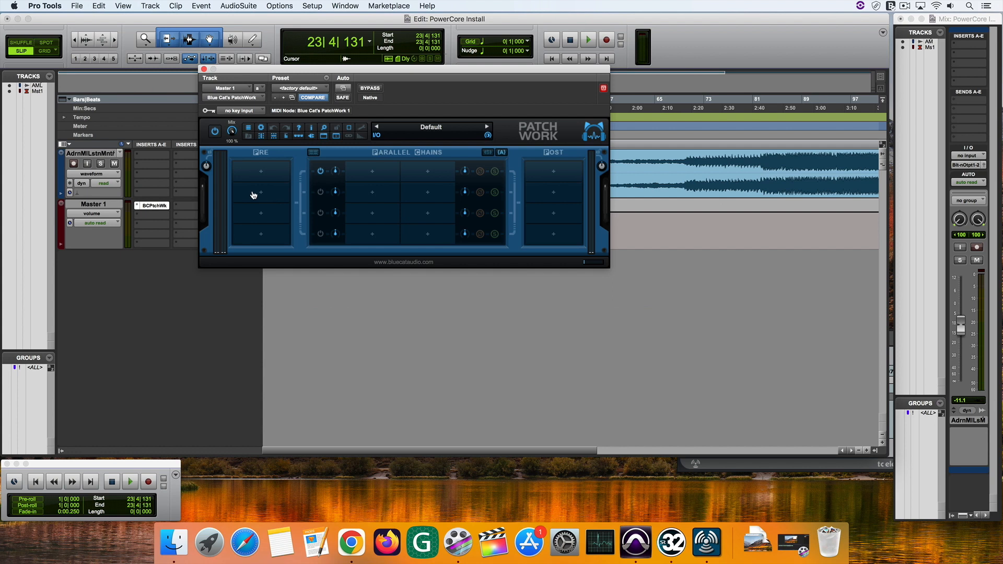
Step: Load MD3 Multiband Dynamics x64.vst into PatchWork's first PRE slot via Load VST
{"action": "left_click", "coordinate": [255, 193]}
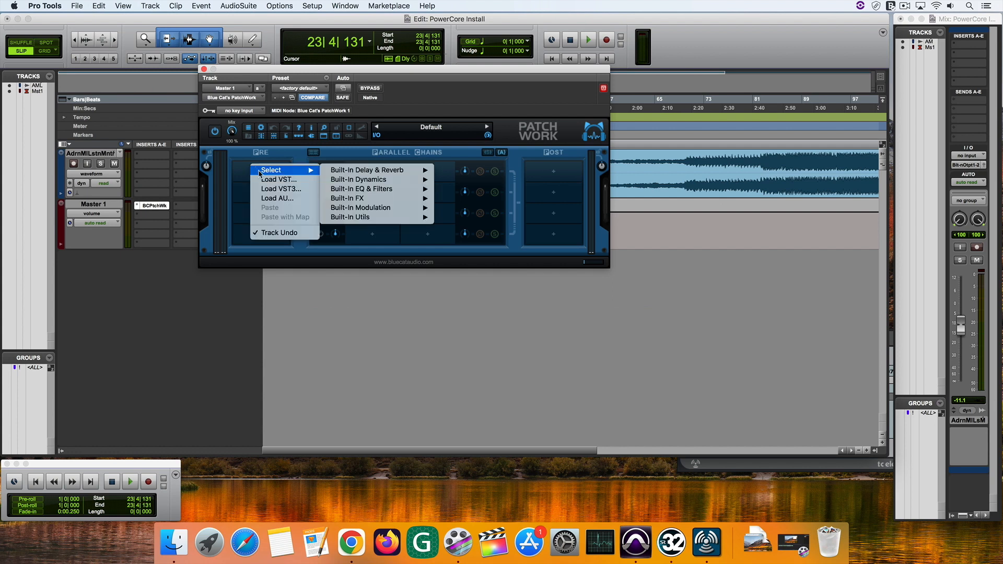
{"action": "mouse_move", "coordinate": [277, 179]}
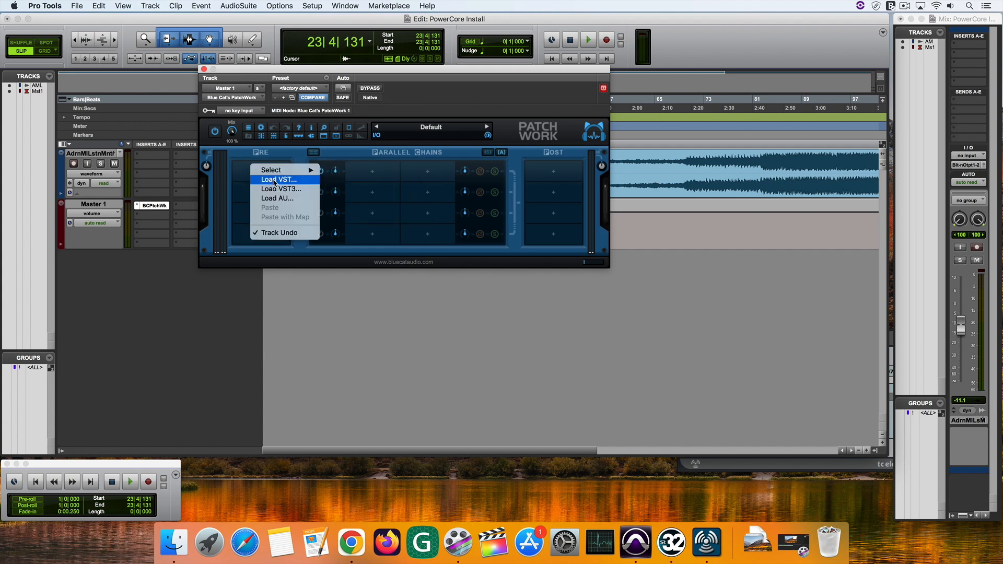
{"action": "left_click", "coordinate": [279, 180]}
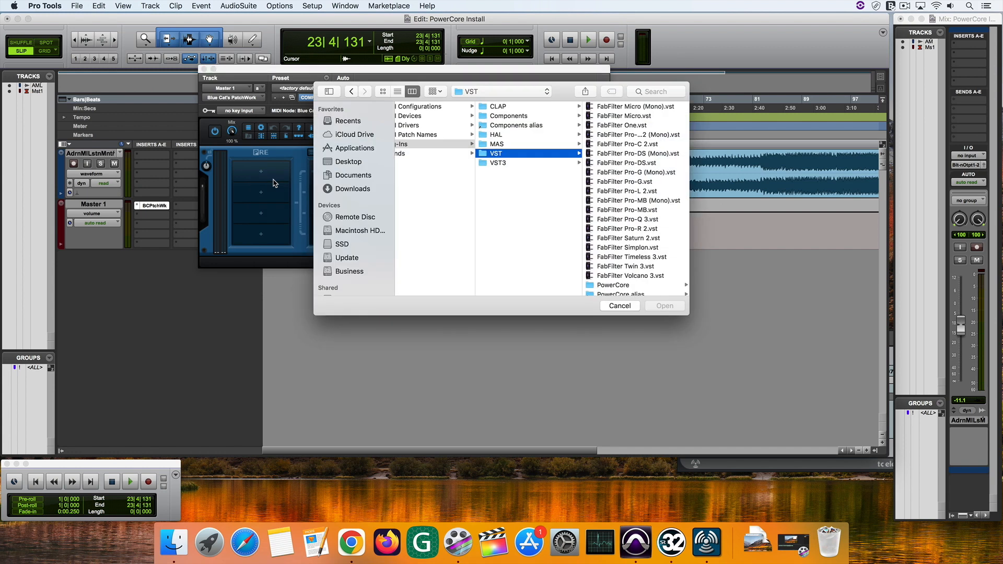
{"action": "scroll", "scroll_direction": "down", "scroll_amount": 3}
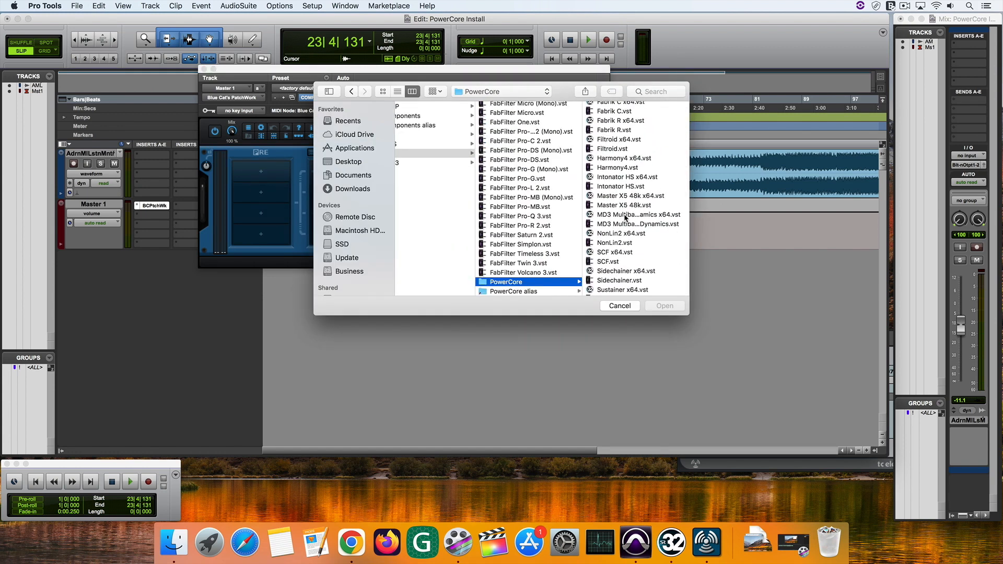
{"action": "left_click", "coordinate": [639, 214]}
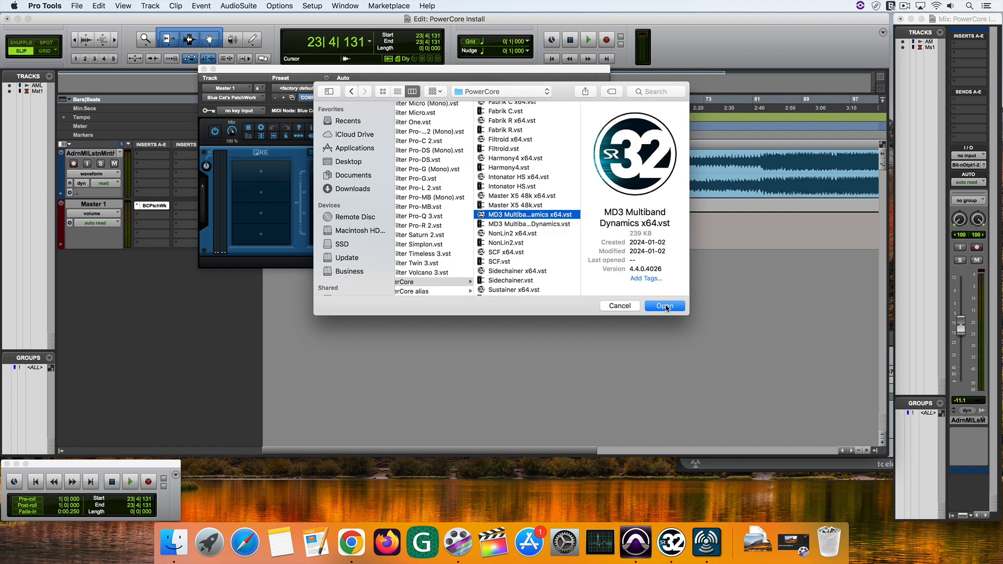
{"action": "left_click", "coordinate": [665, 306]}
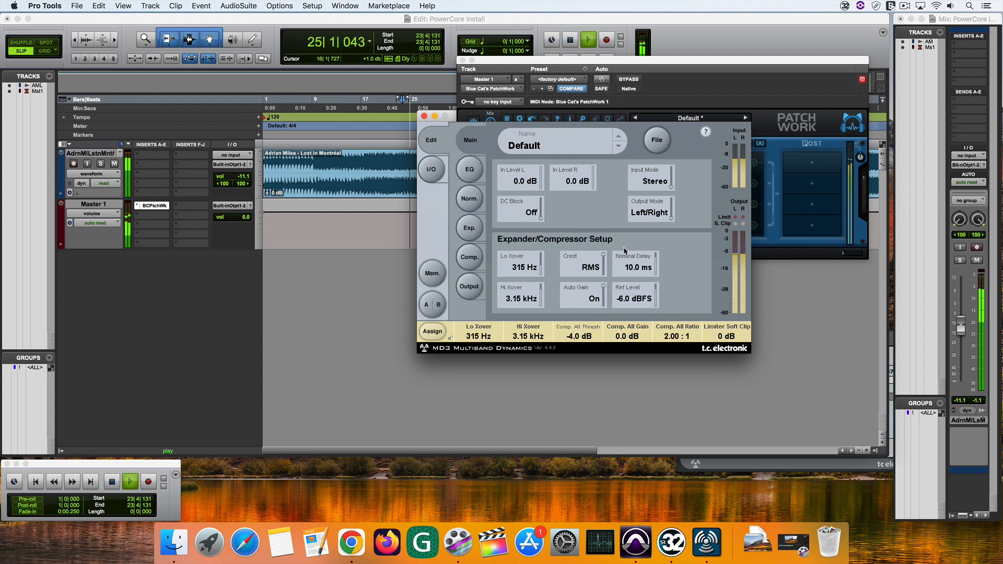
Step: Look through MD3's Comp. and EQ pages, then close its editor
{"action": "left_click", "coordinate": [469, 257]}
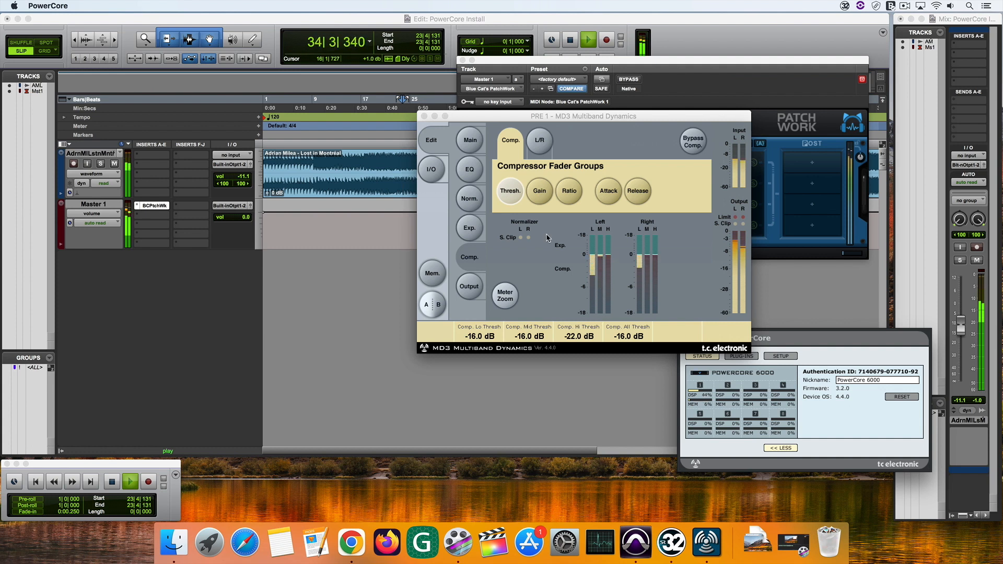
{"action": "left_click", "coordinate": [469, 169]}
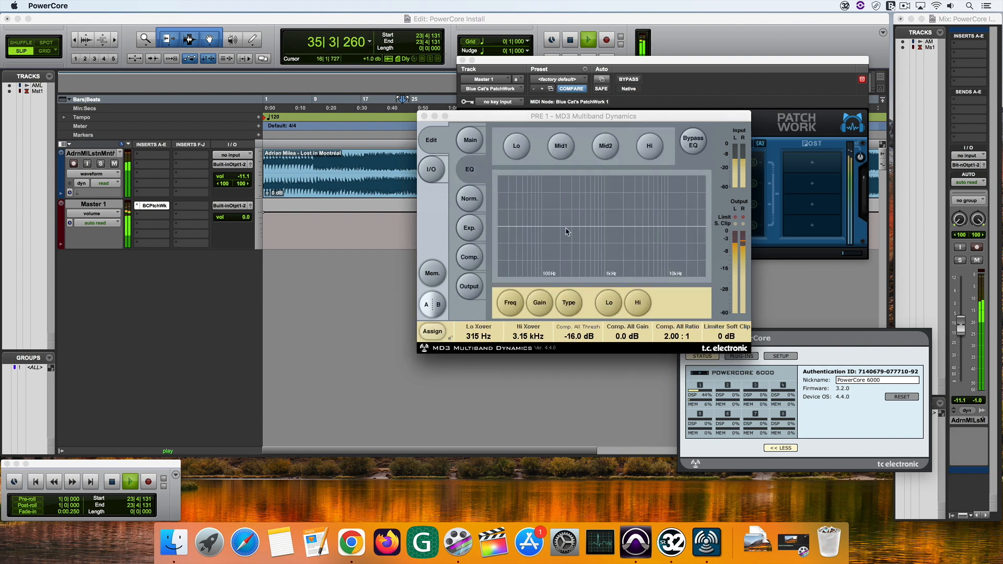
{"action": "left_click", "coordinate": [470, 257]}
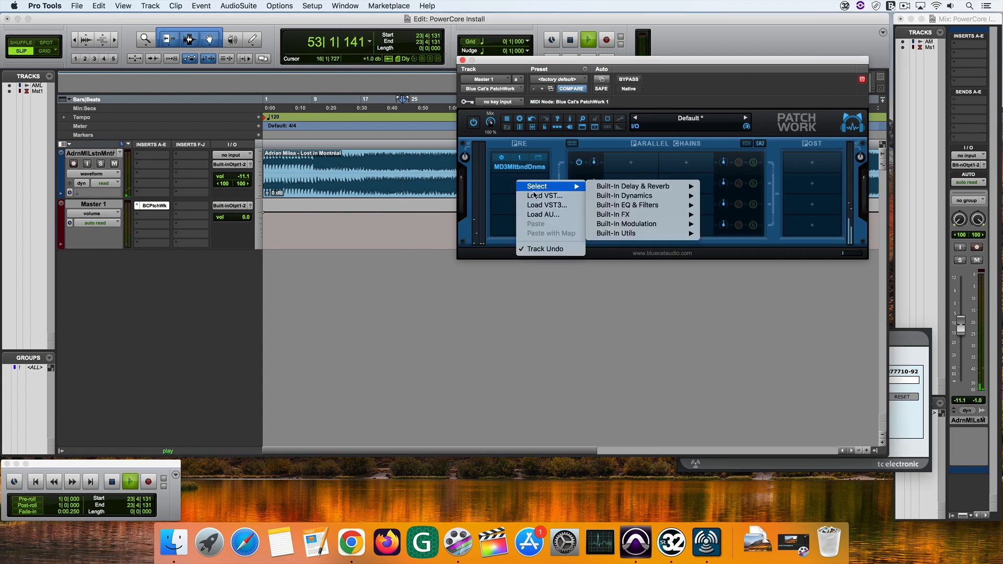
Step: Load BrickWall Limiter x64.vst into the second PRE slot and reopen MD3's editor
{"action": "left_click", "coordinate": [545, 196]}
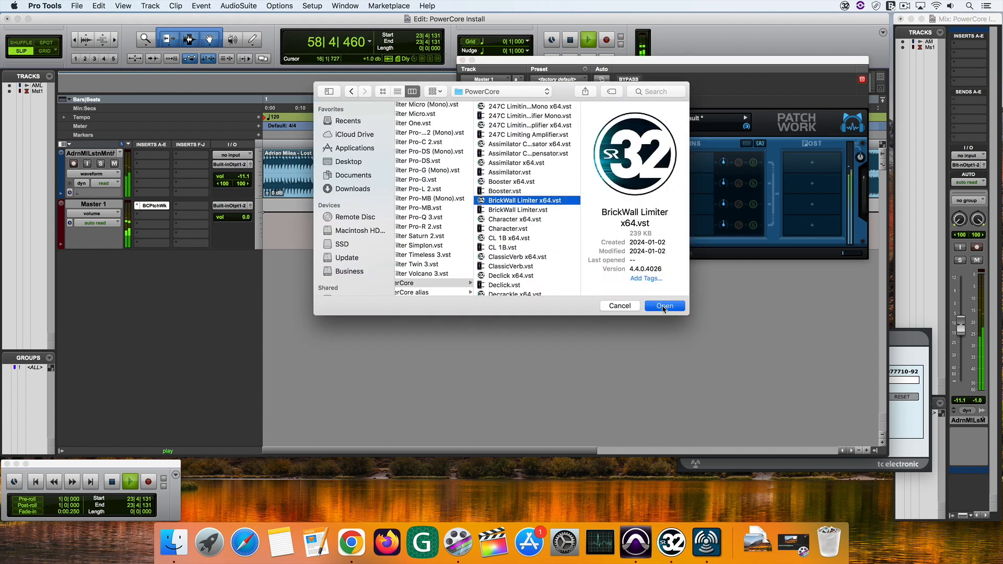
{"action": "left_click", "coordinate": [664, 305]}
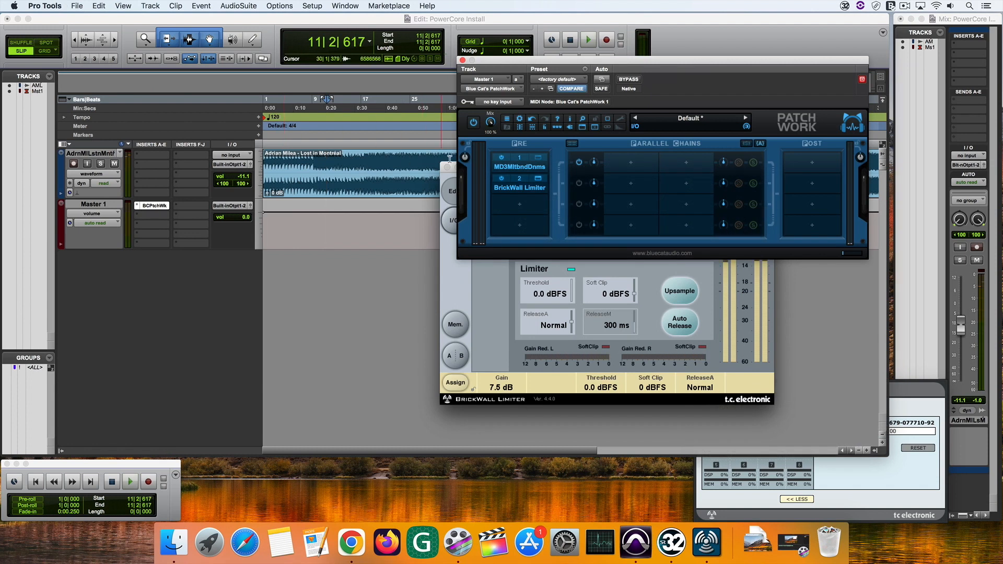
{"action": "right_click", "coordinate": [520, 166]}
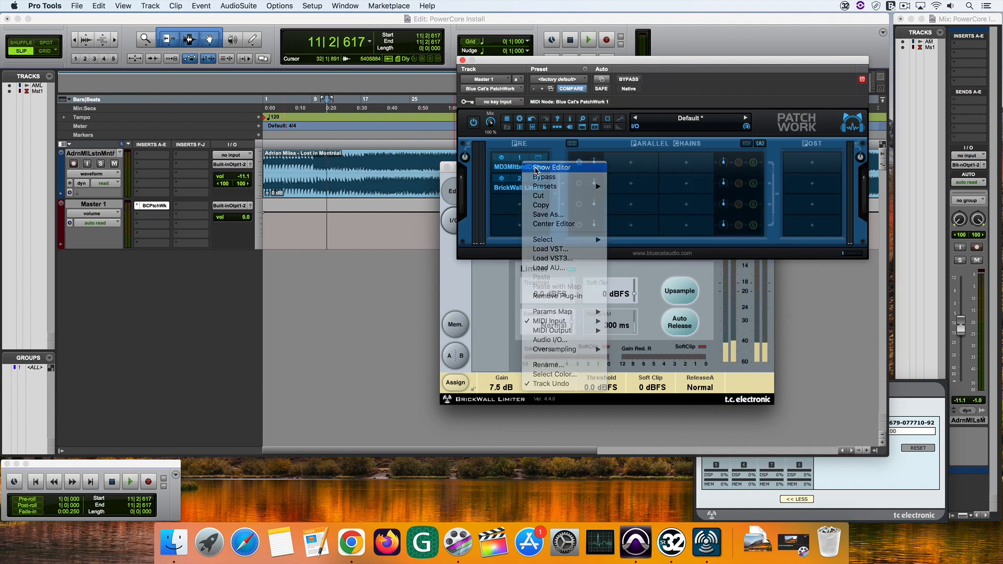
{"action": "left_click", "coordinate": [552, 167]}
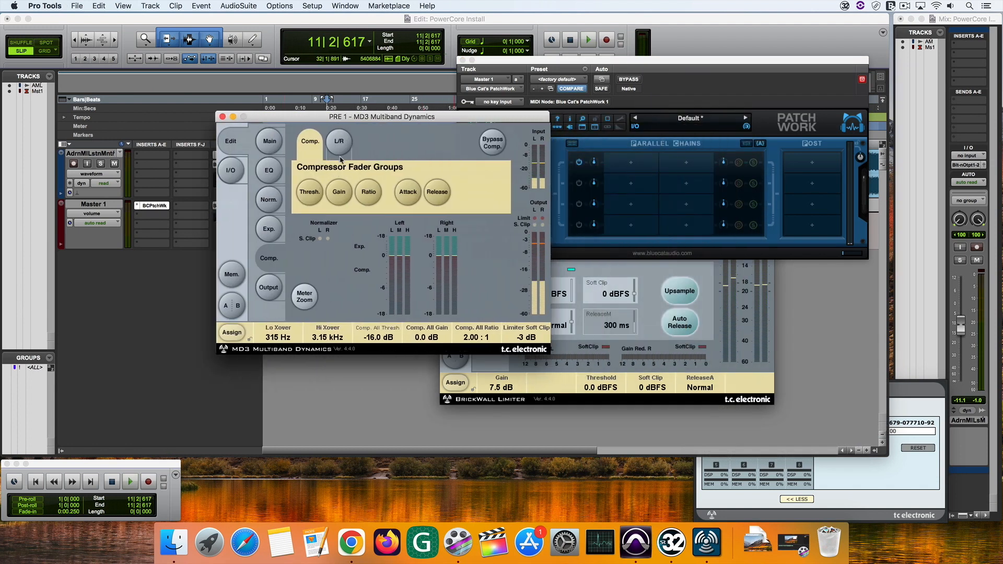